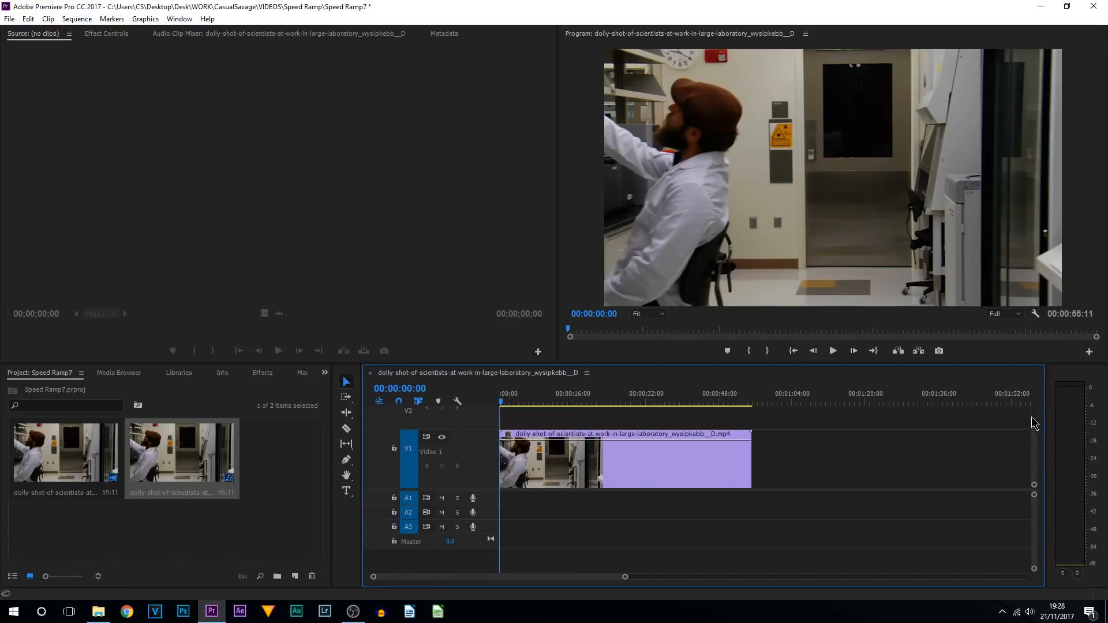
Show the lab dolly clip's Time Remapping > Speed keyframes and zoom the timeline to fit the clip.
{"action": "right_click", "coordinate": [625, 459]}
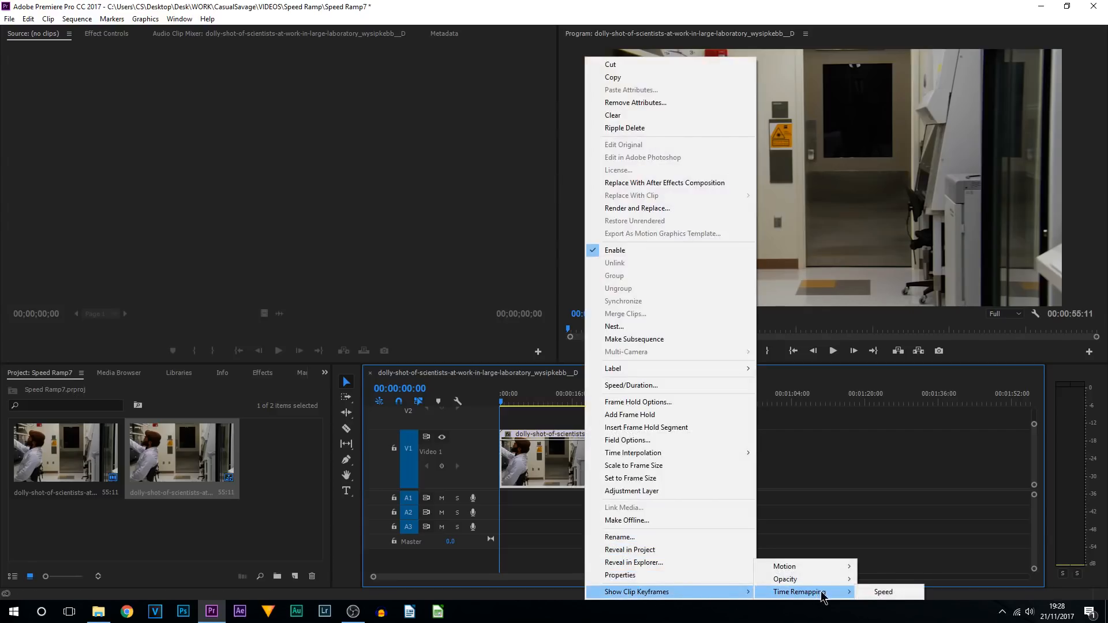
{"action": "left_click", "coordinate": [882, 591]}
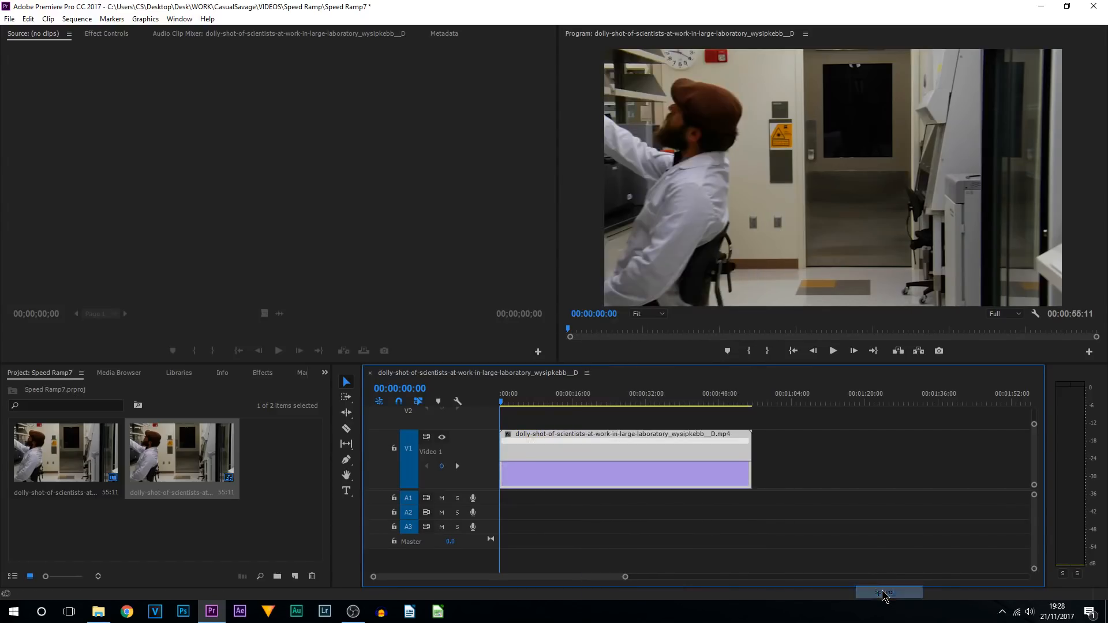
{"action": "mouse_move", "coordinate": [585, 472]}
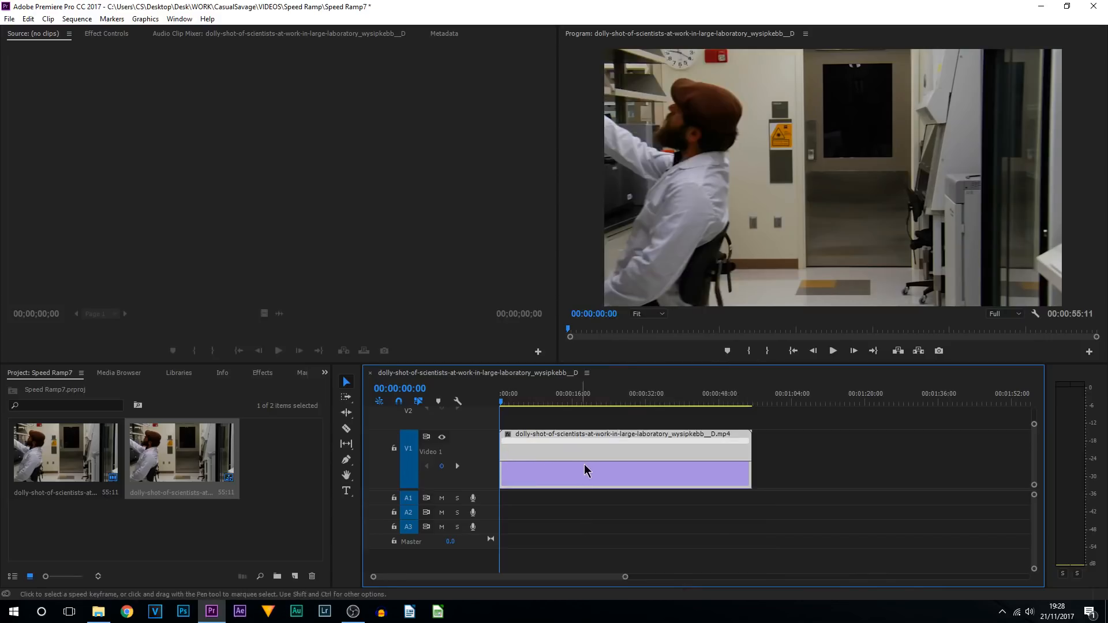
{"action": "mouse_move", "coordinate": [654, 465]}
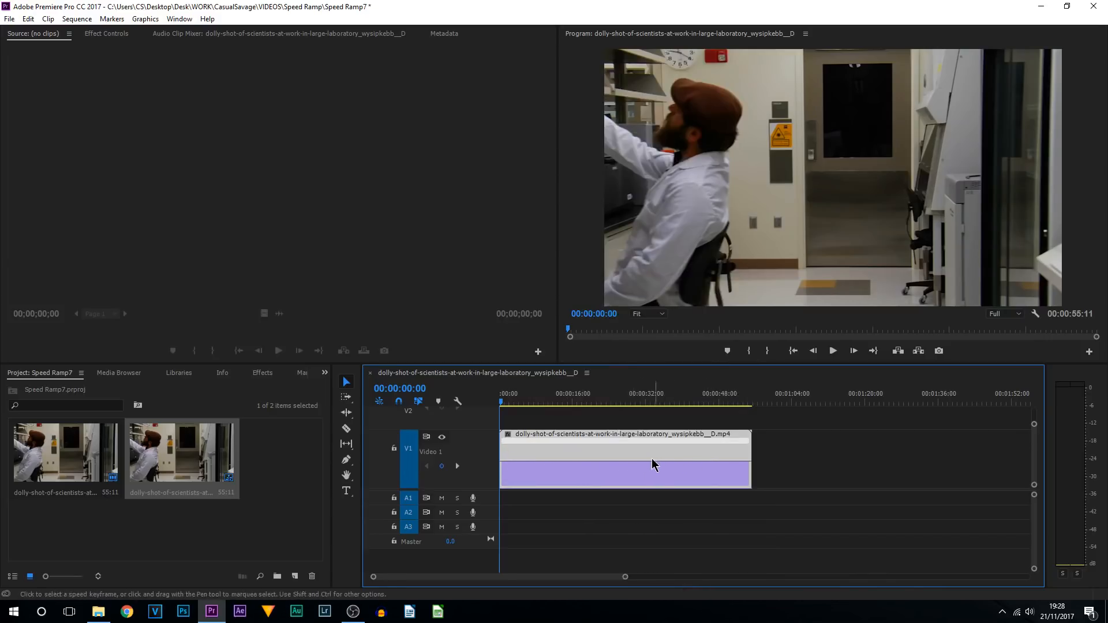
{"action": "mouse_move", "coordinate": [559, 463]}
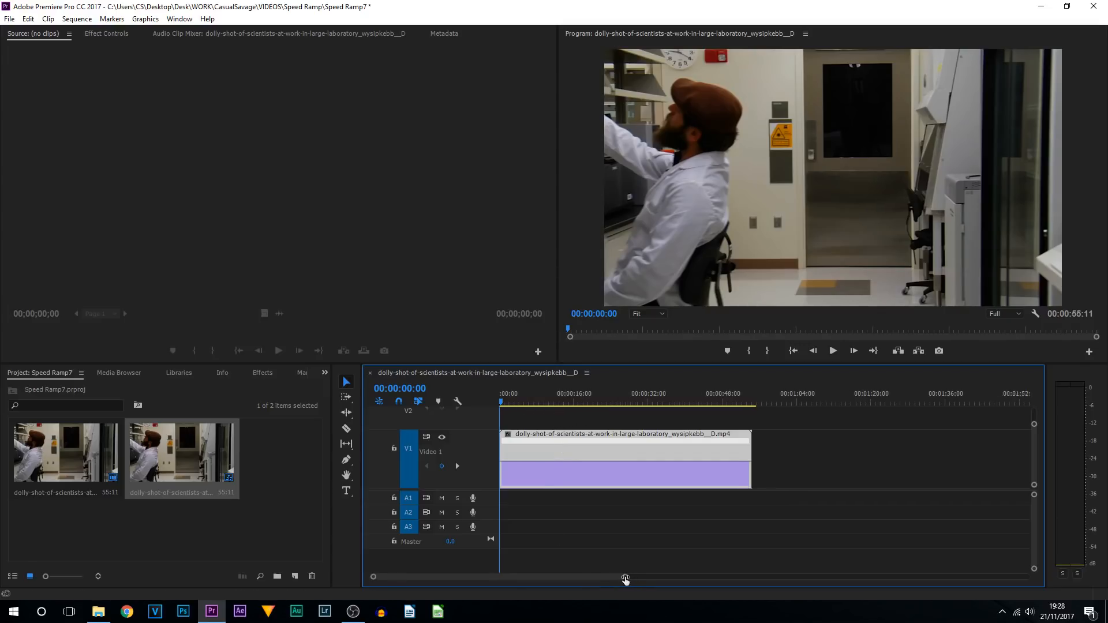
{"action": "left_click_drag", "start_coordinate": [626, 577], "coordinate": [547, 577]}
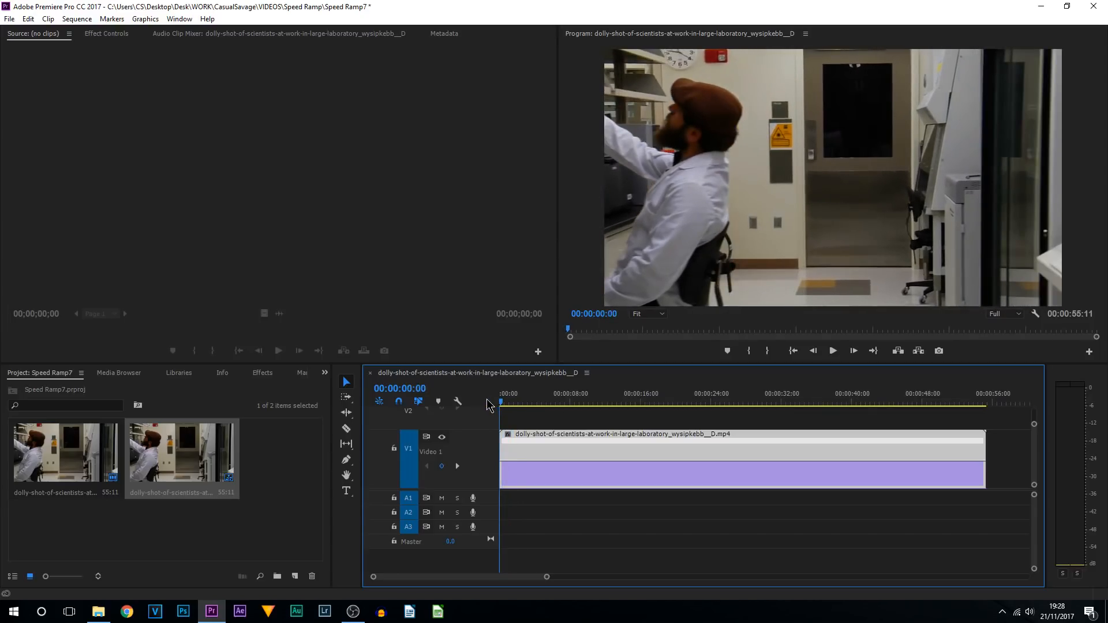
Raise the speed band after the first keyframe so the clip shortens to 54:10.
{"action": "left_click", "coordinate": [832, 351]}
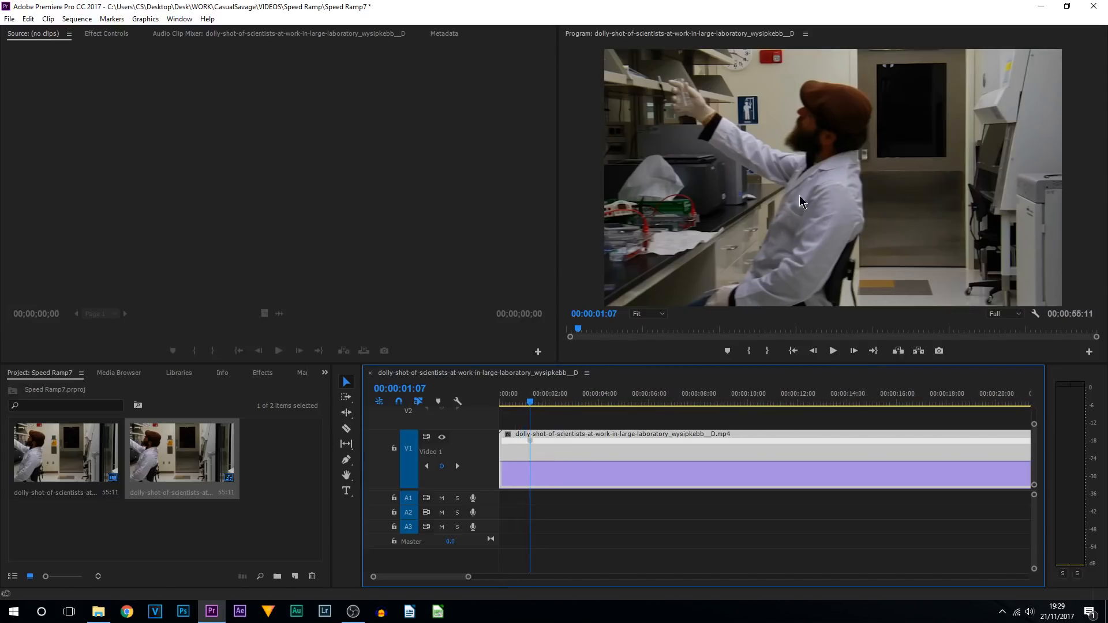
{"action": "mouse_move", "coordinate": [514, 466]}
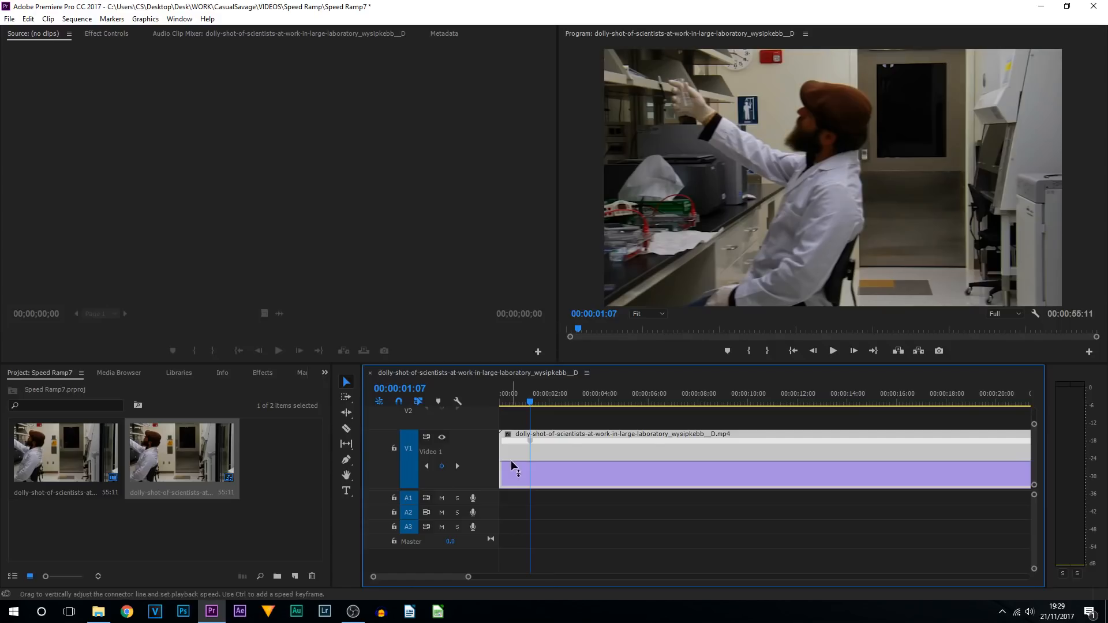
{"action": "mouse_move", "coordinate": [511, 467]}
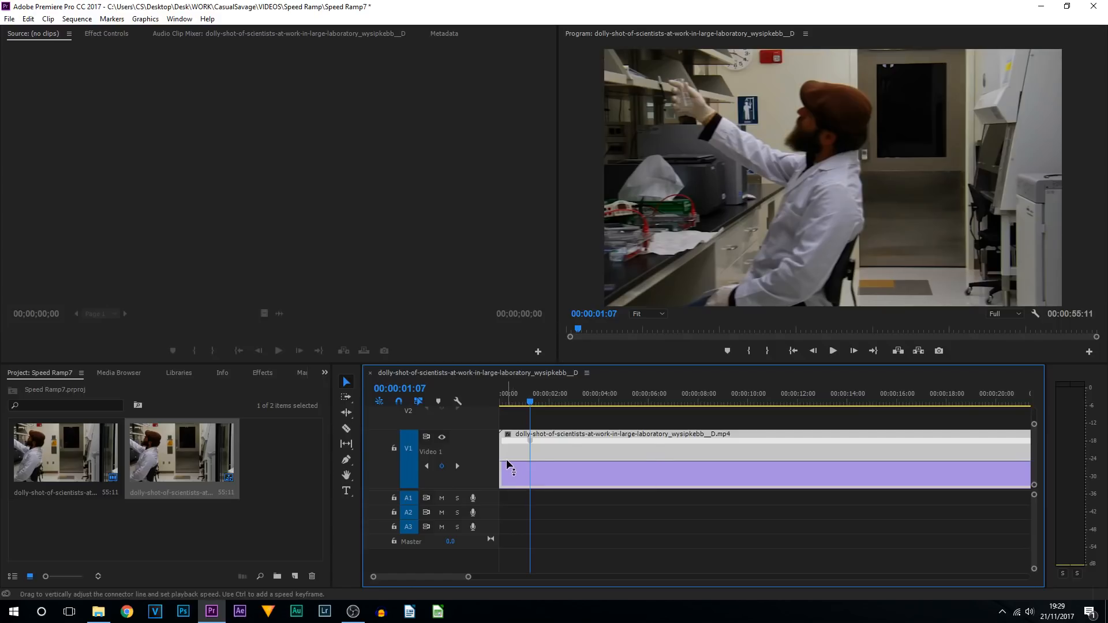
{"action": "mouse_move", "coordinate": [519, 460]}
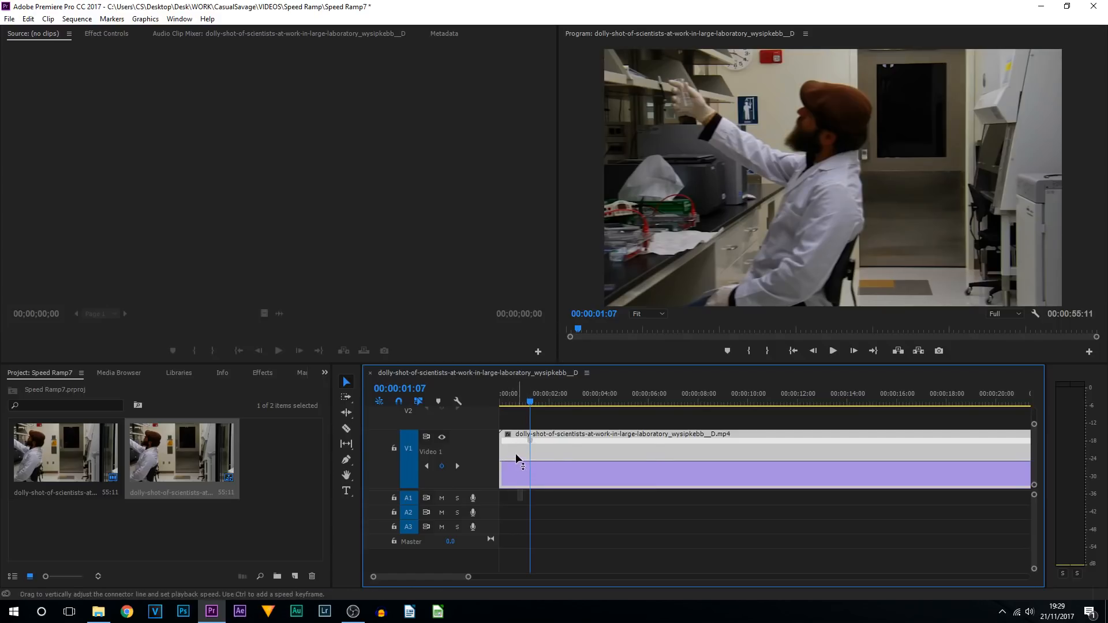
{"action": "left_click_drag", "start_coordinate": [519, 459], "coordinate": [512, 459]}
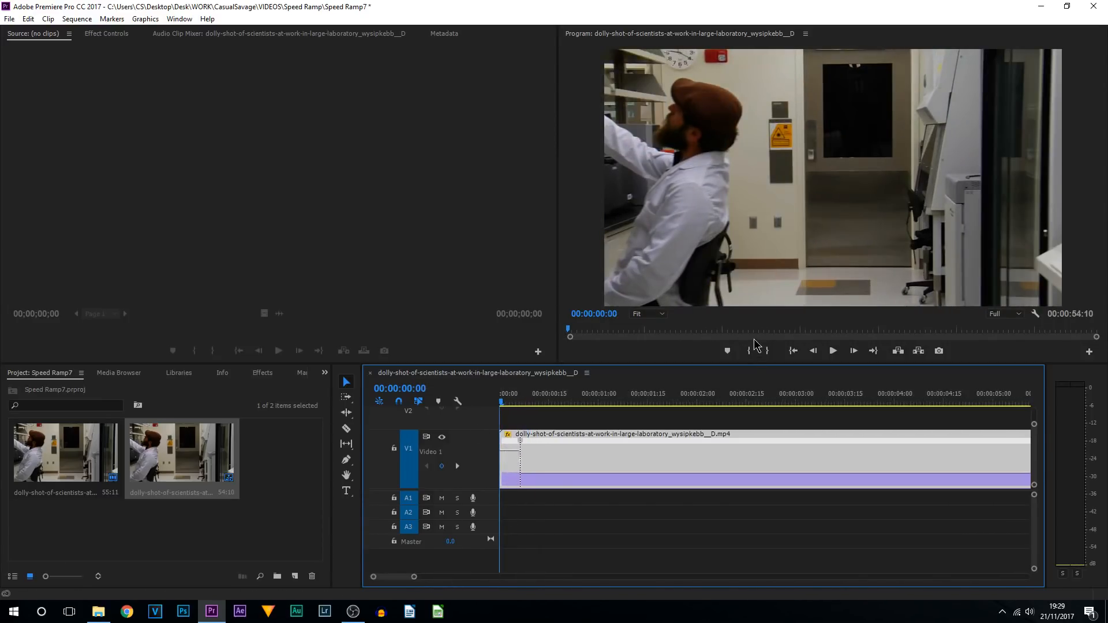
Preview the sped-up clip from the start and stop playback.
{"action": "left_click", "coordinate": [832, 351]}
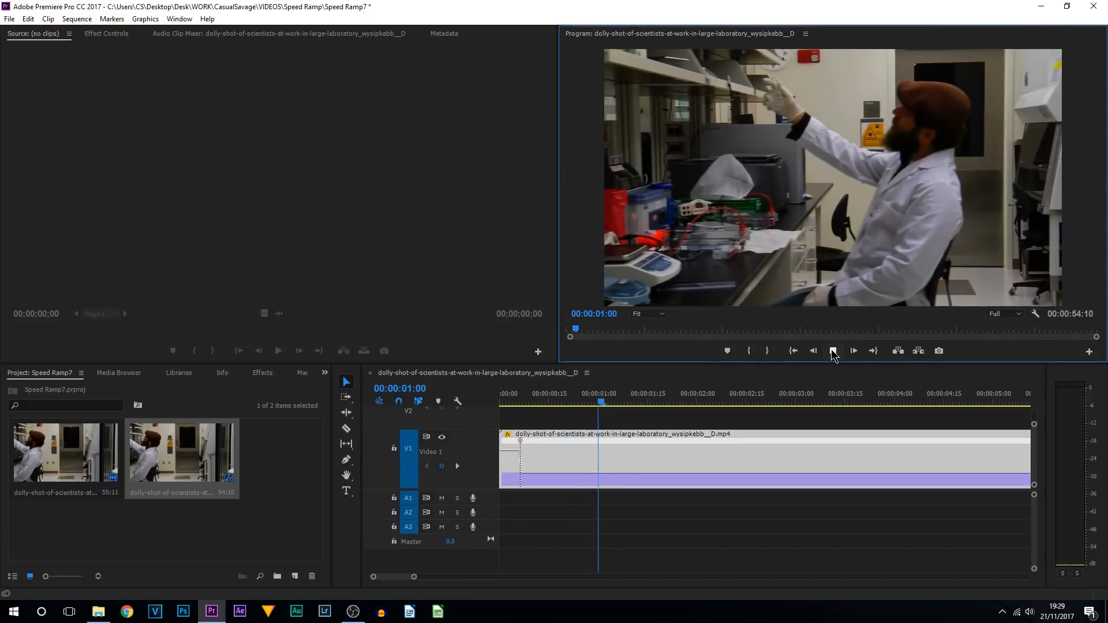
{"action": "left_click", "coordinate": [656, 416]}
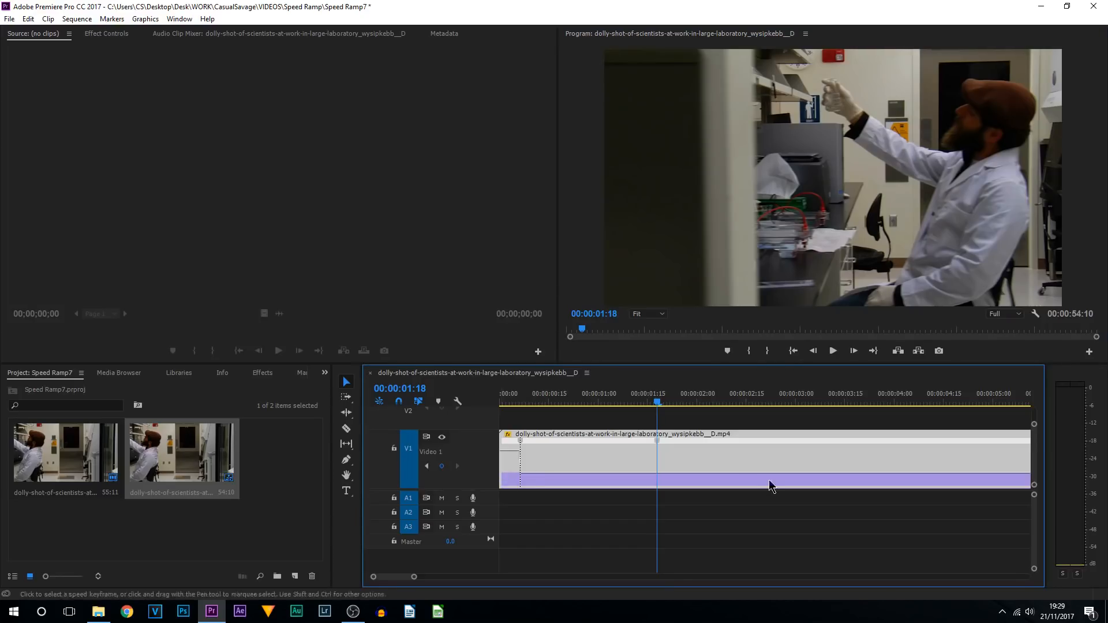
{"action": "mouse_move", "coordinate": [697, 457]}
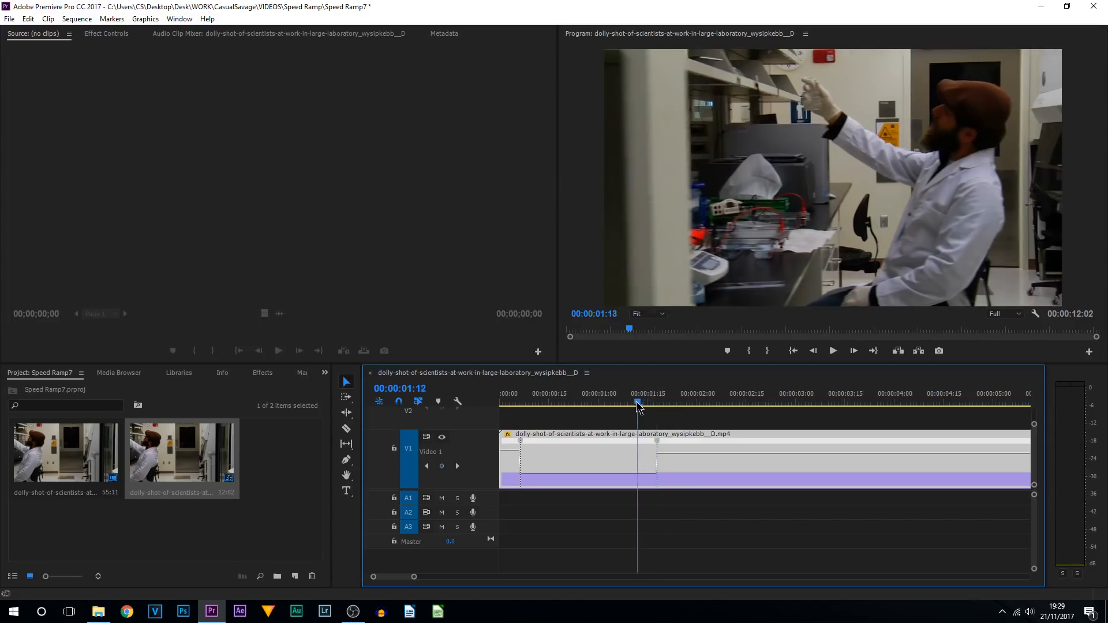
Review the ramped clip from its start and scrub the playhead to about 3 seconds.
{"action": "left_click", "coordinate": [832, 350]}
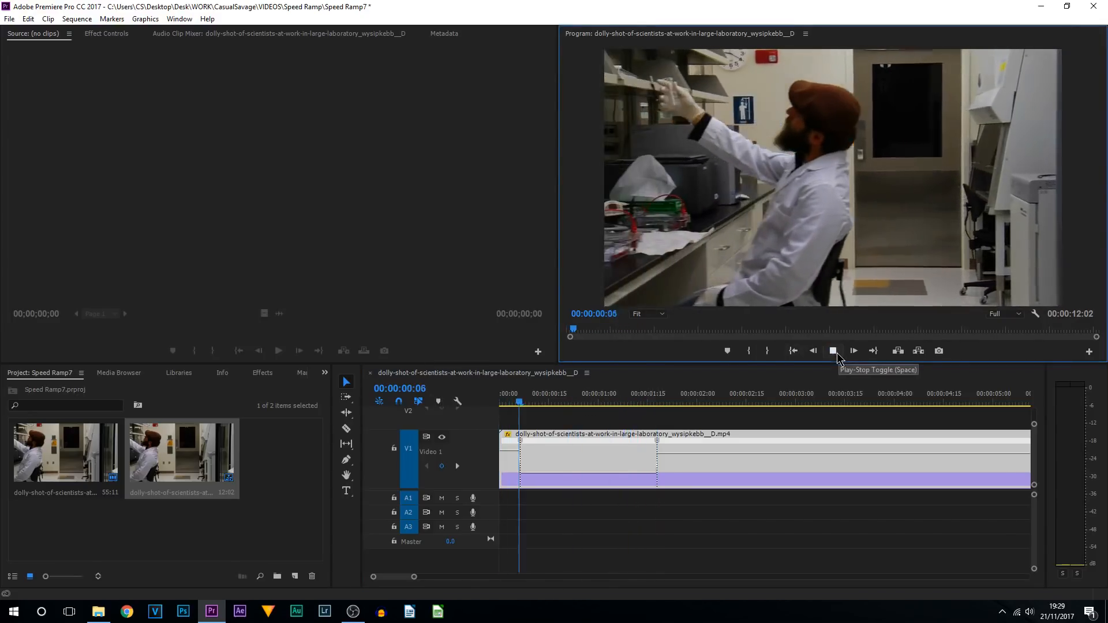
{"action": "left_click", "coordinate": [833, 351]}
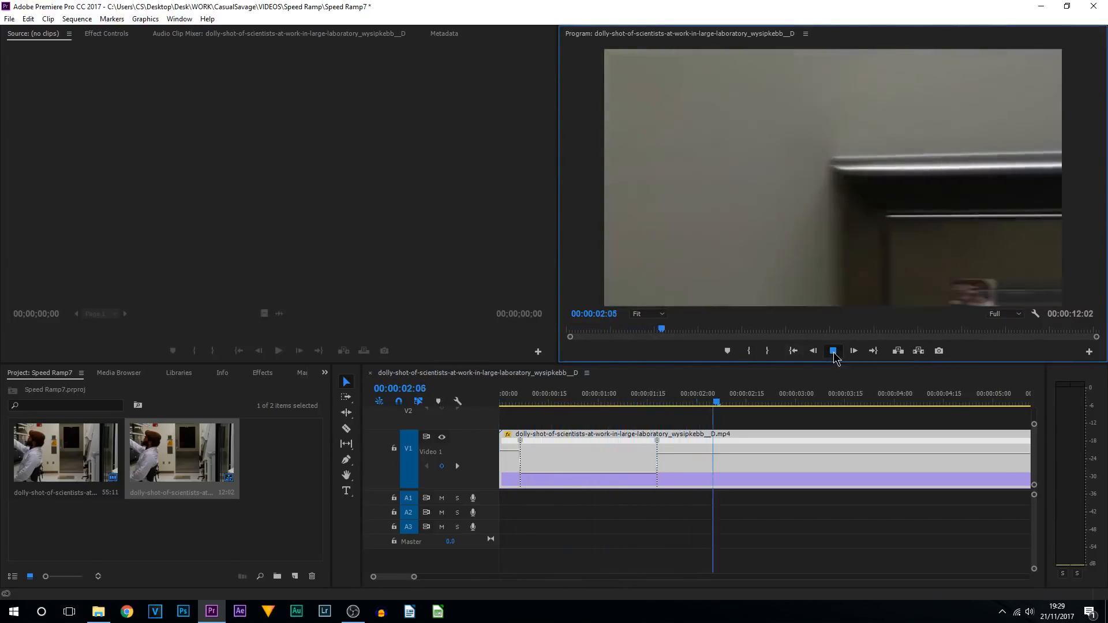
{"action": "left_click", "coordinate": [832, 351]}
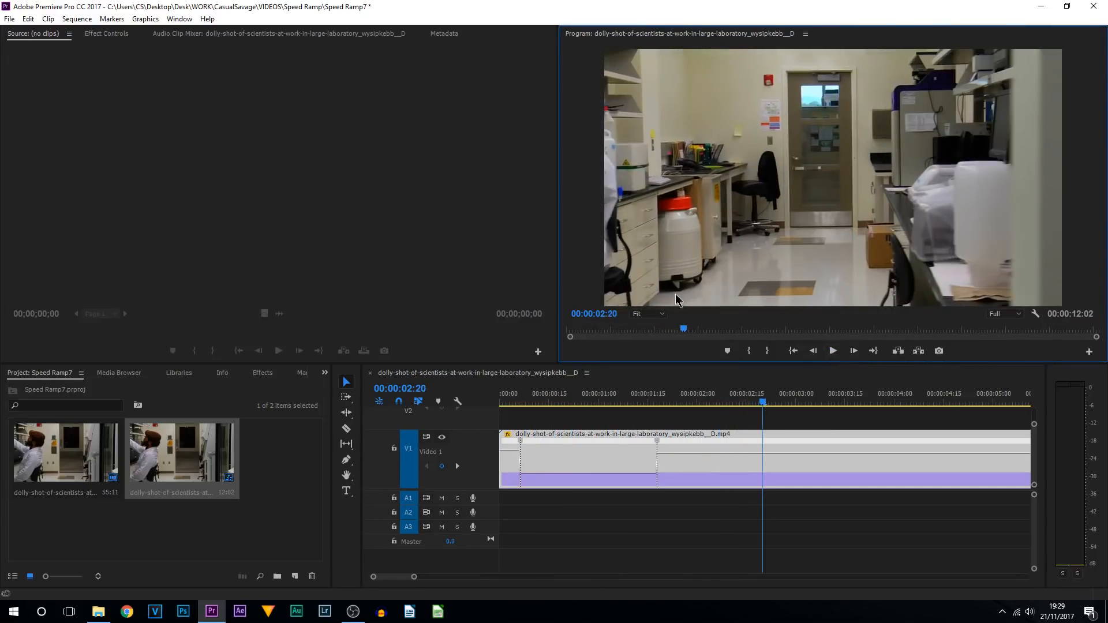
{"action": "left_click_drag", "start_coordinate": [763, 403], "coordinate": [788, 403]}
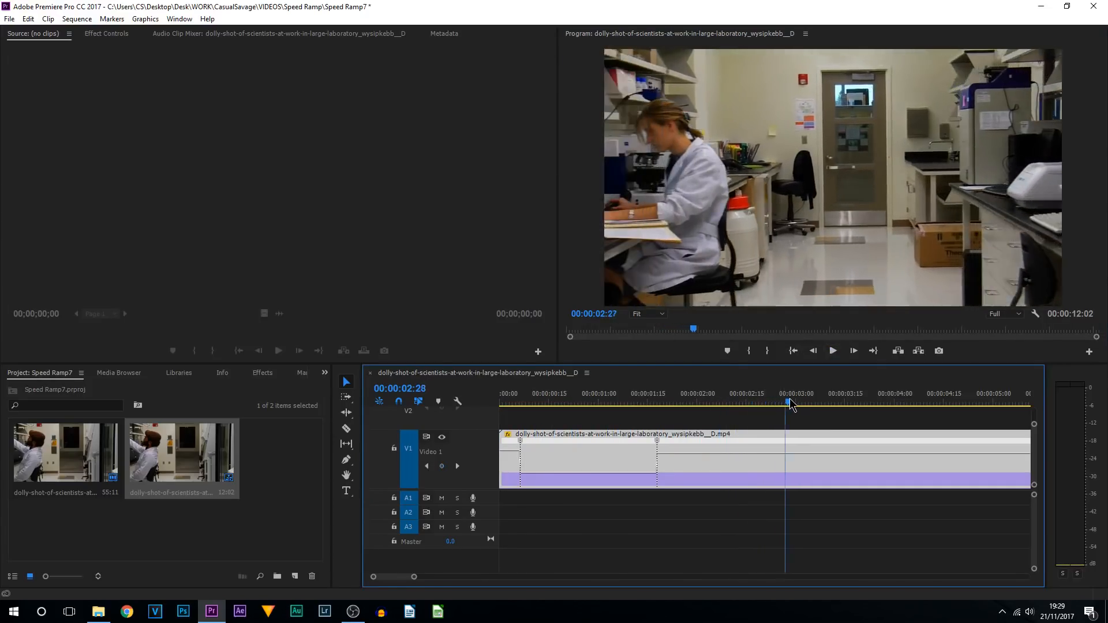
{"action": "left_click_drag", "start_coordinate": [790, 404], "coordinate": [809, 404]}
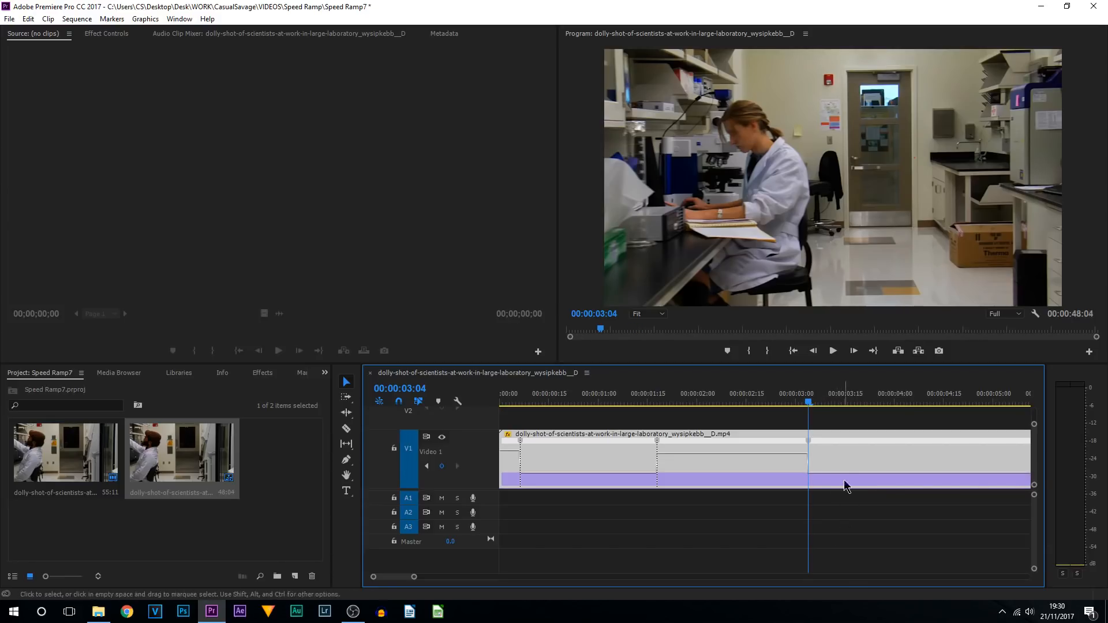
{"action": "mouse_move", "coordinate": [829, 475]}
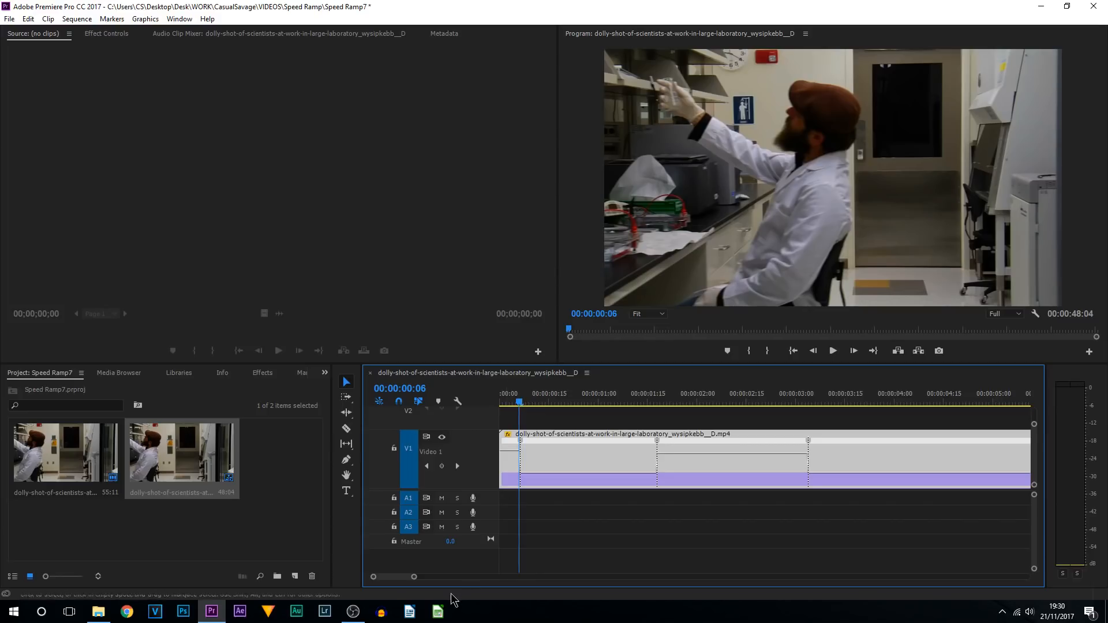
Zoom in on the clip start and split the first speed keyframe into a gradual ramp.
{"action": "left_click_drag", "start_coordinate": [417, 577], "coordinate": [396, 577]}
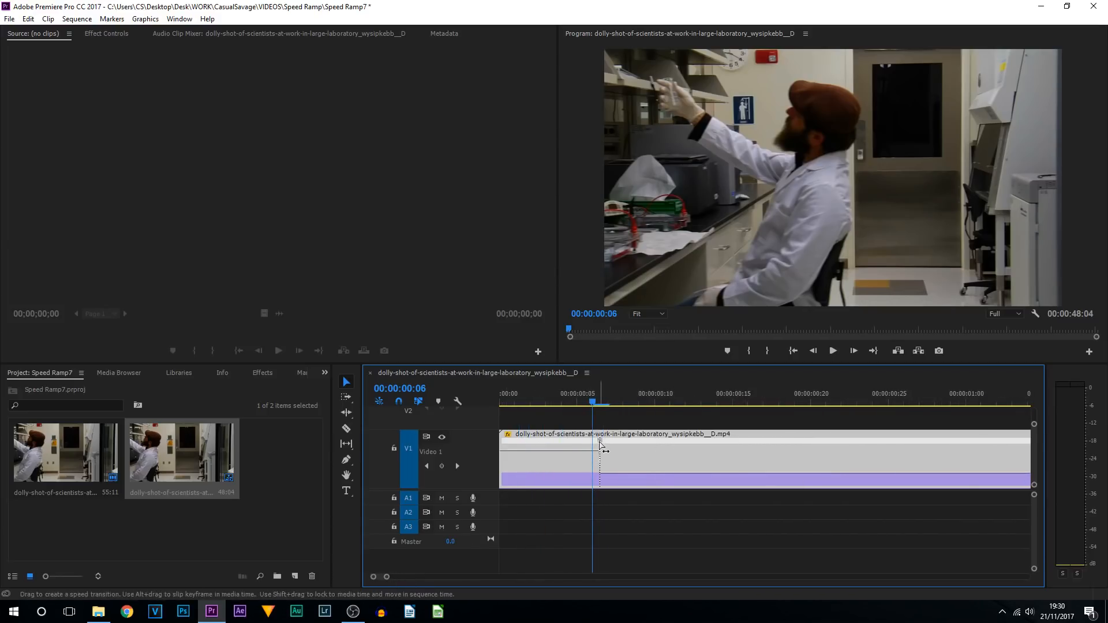
{"action": "left_click_drag", "start_coordinate": [600, 443], "coordinate": [578, 459]}
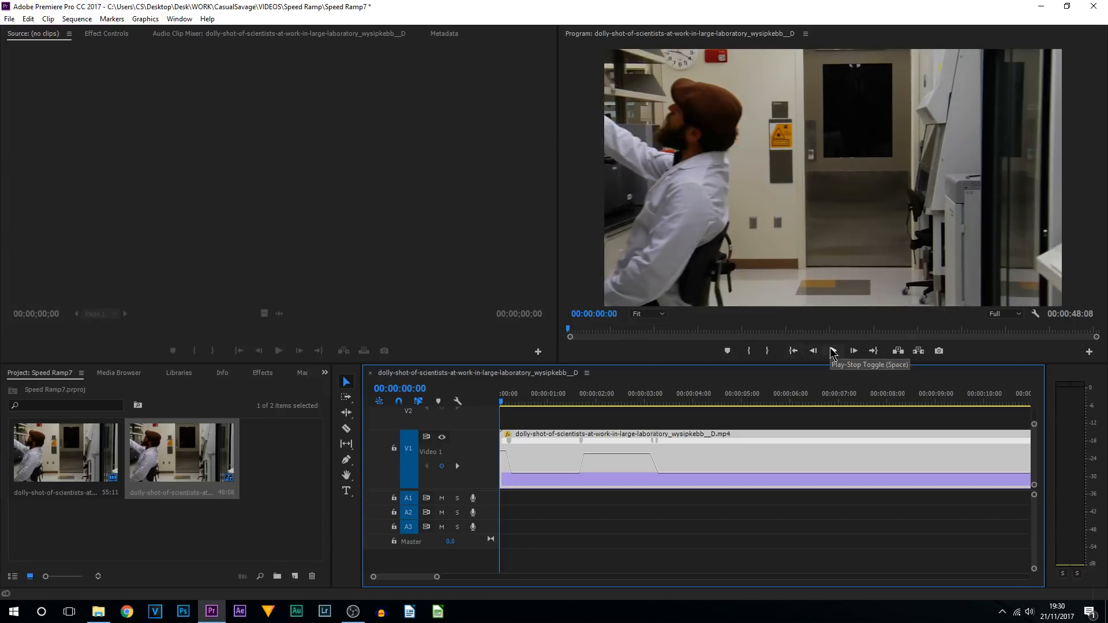
{"action": "left_click", "coordinate": [853, 351]}
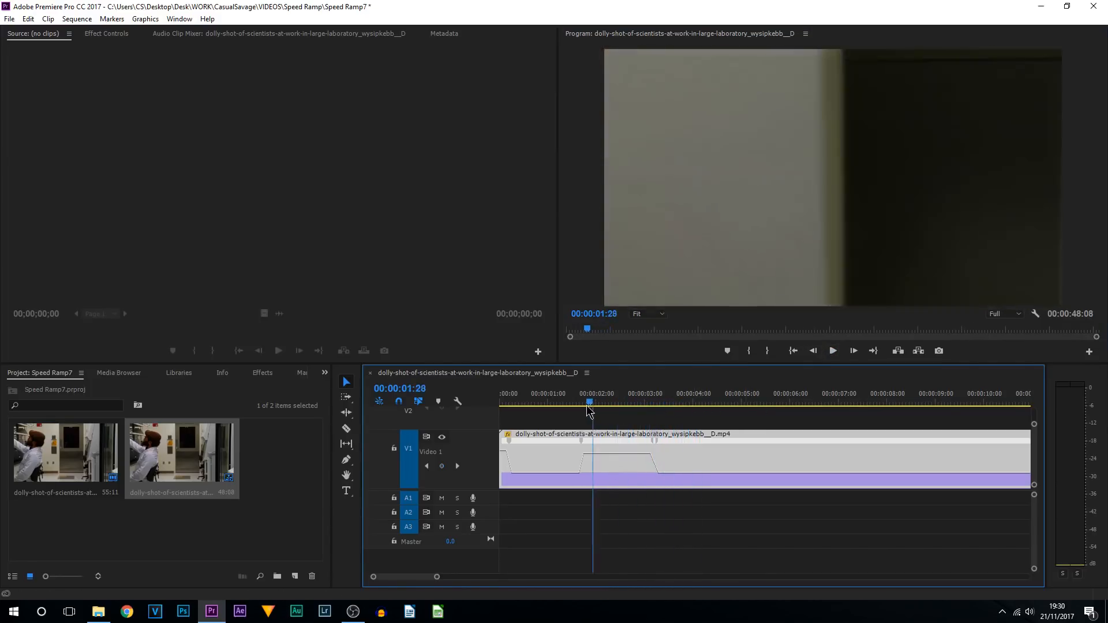
{"action": "left_click", "coordinate": [621, 403]}
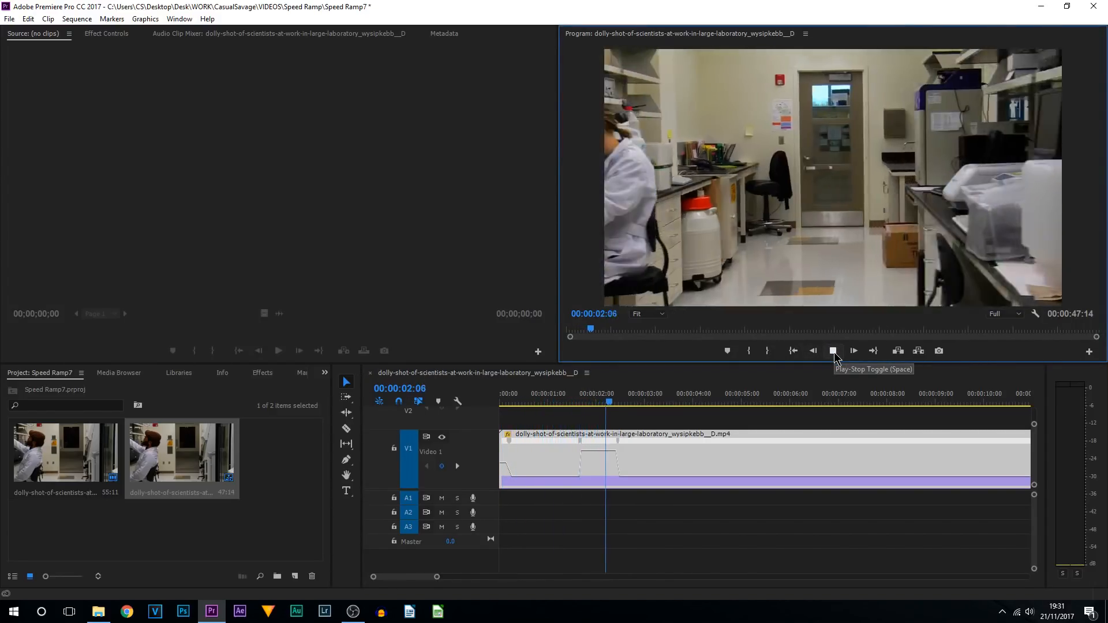
Stop playback and adjust a speed section of the clip on the timeline.
{"action": "left_click", "coordinate": [832, 351]}
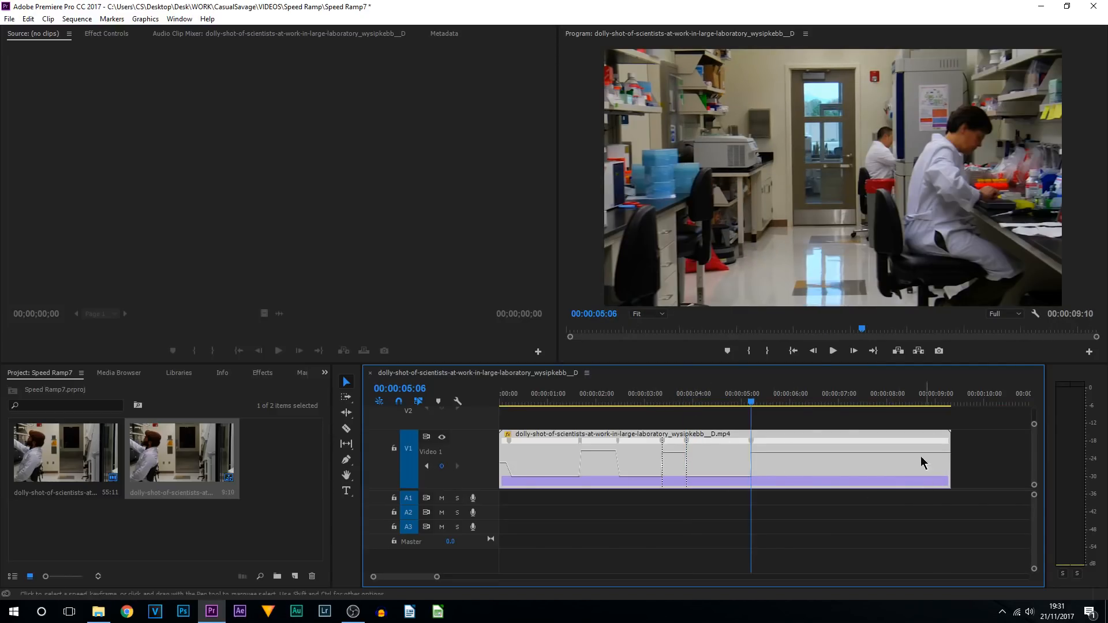
{"action": "mouse_move", "coordinate": [689, 416]}
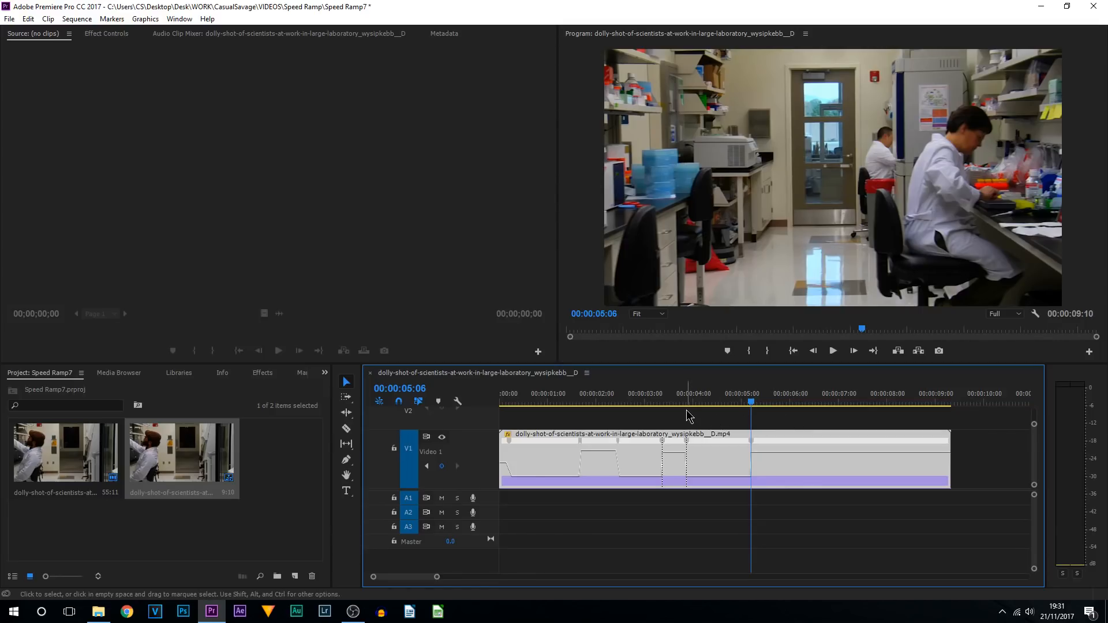
{"action": "mouse_move", "coordinate": [685, 423]}
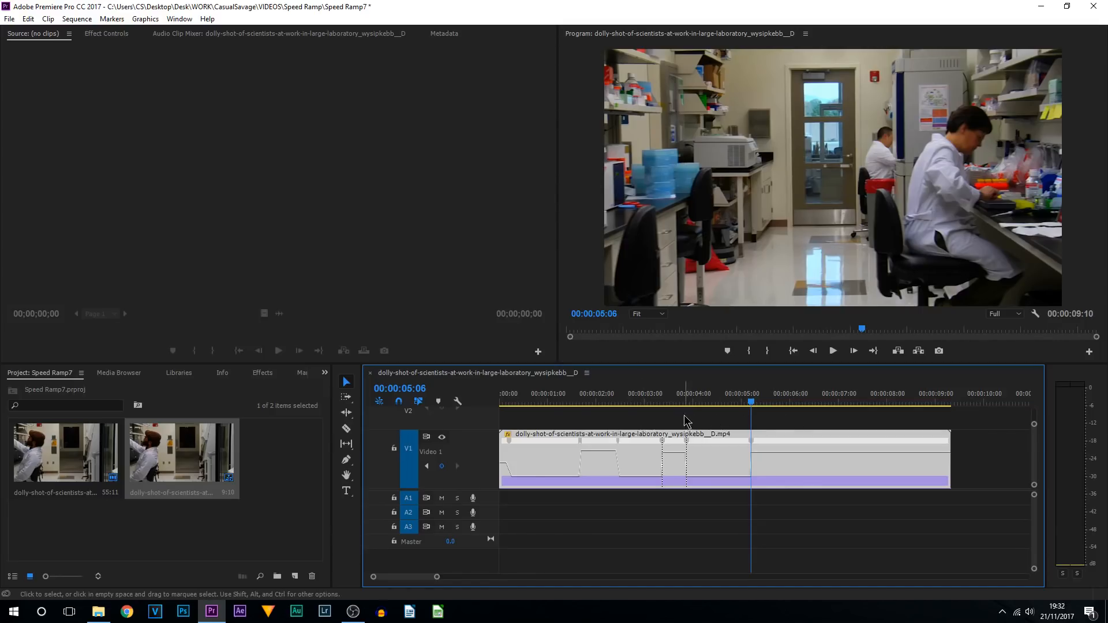
{"action": "left_click", "coordinate": [662, 394]}
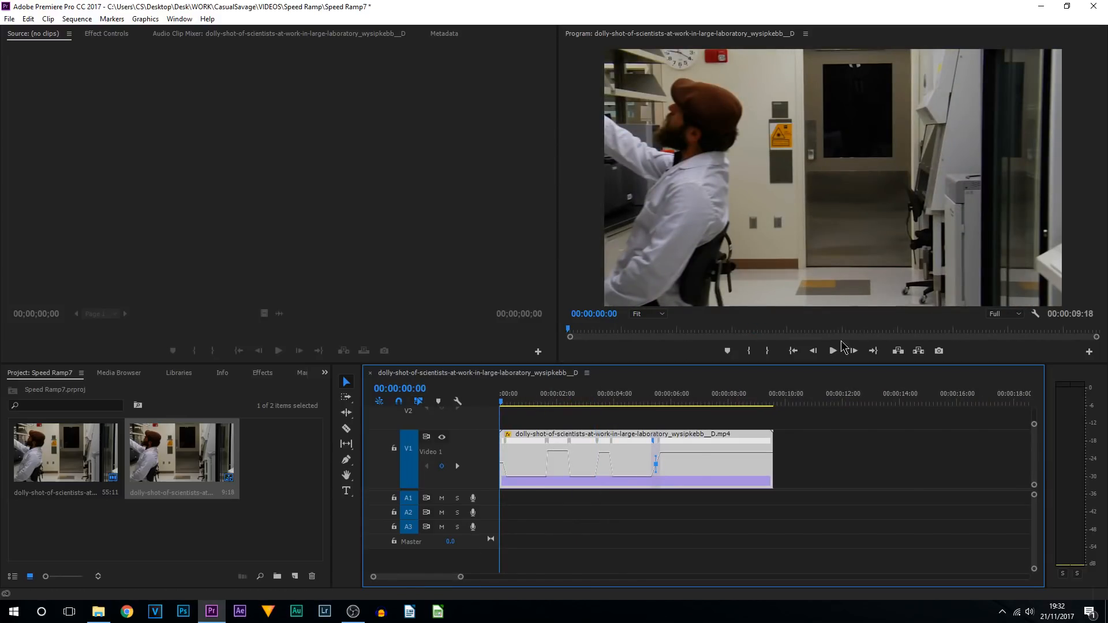
Play the 9-second clip, then scrub back to the last ramp around 4.7 seconds.
{"action": "left_click", "coordinate": [832, 351]}
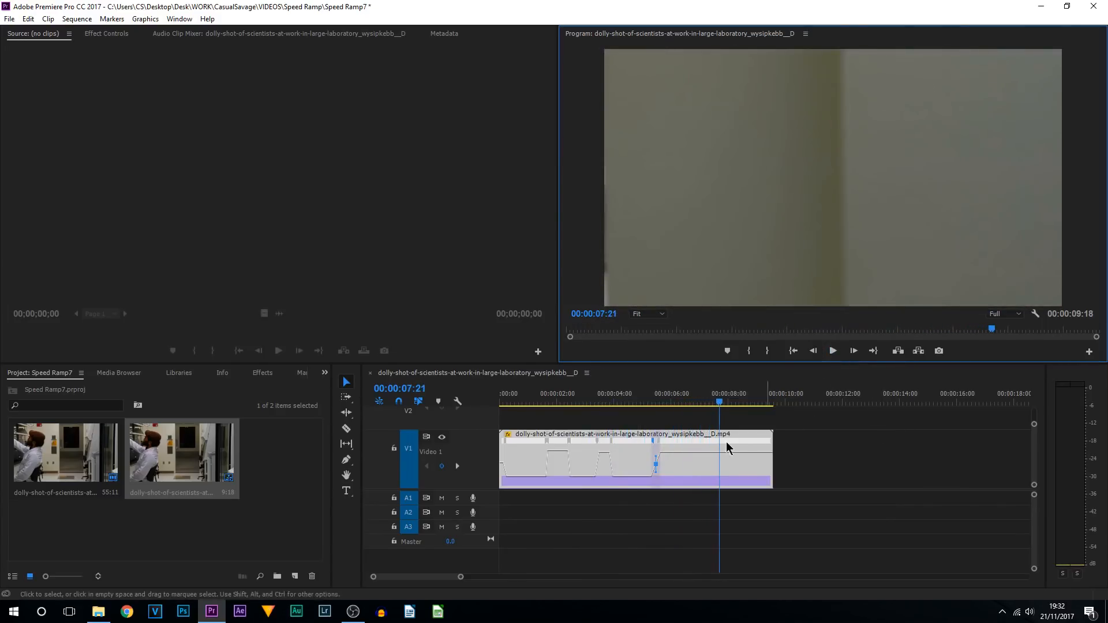
{"action": "left_click", "coordinate": [630, 403]}
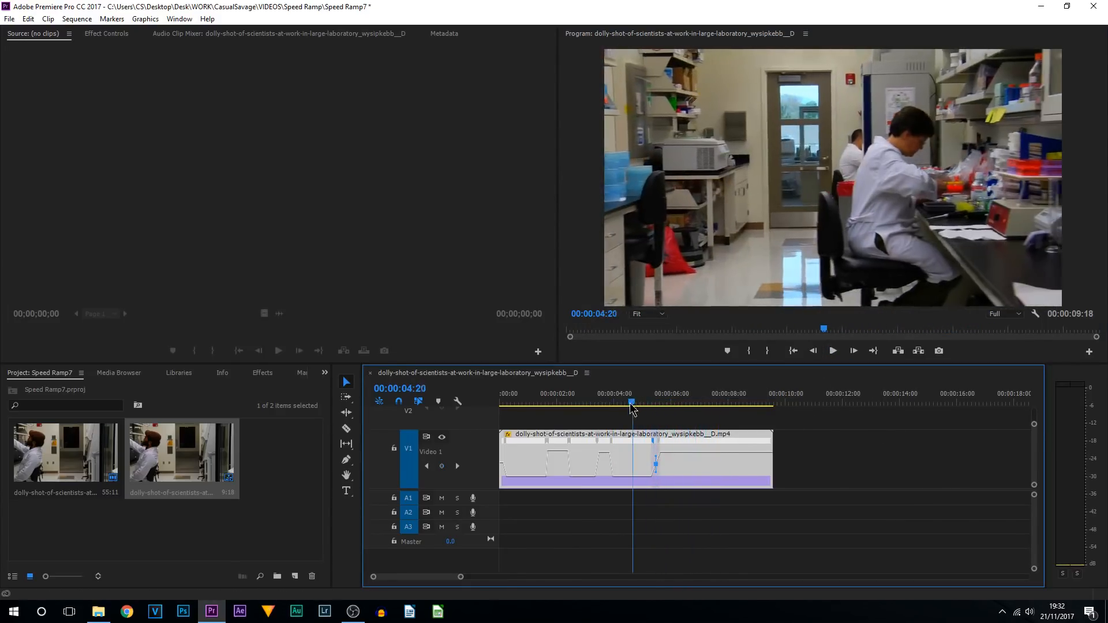
{"action": "left_click_drag", "start_coordinate": [631, 404], "coordinate": [605, 404]}
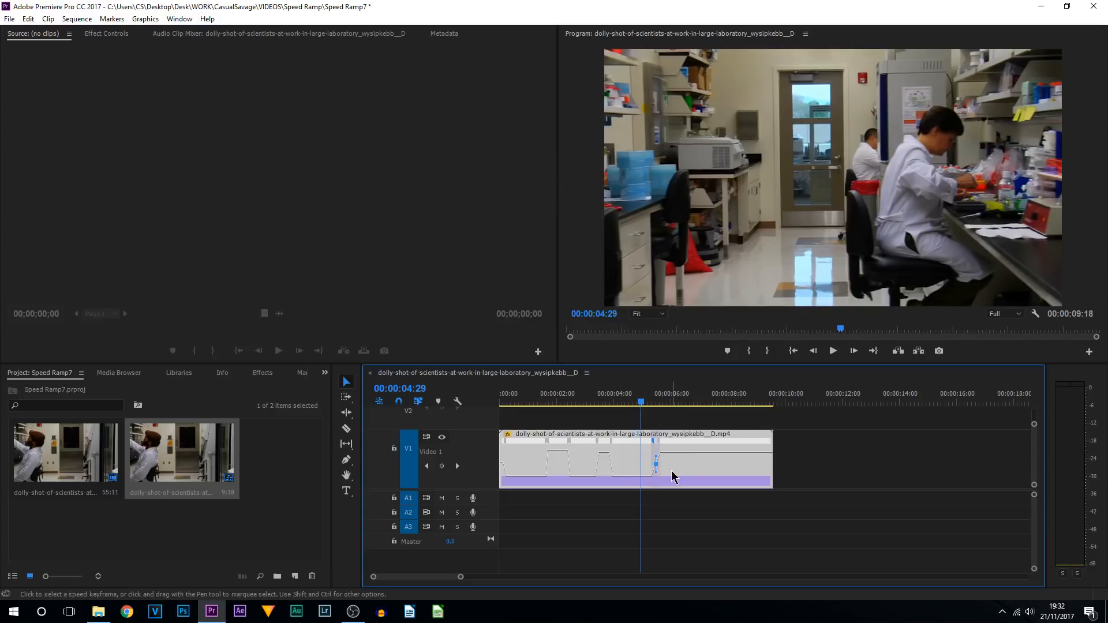
{"action": "mouse_move", "coordinate": [681, 467]}
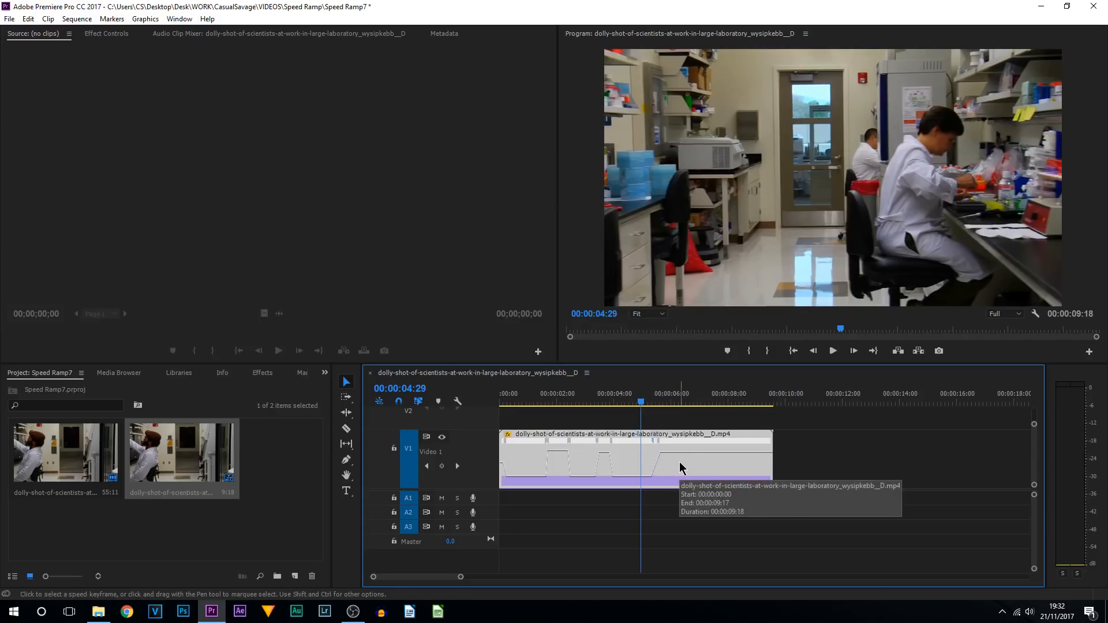